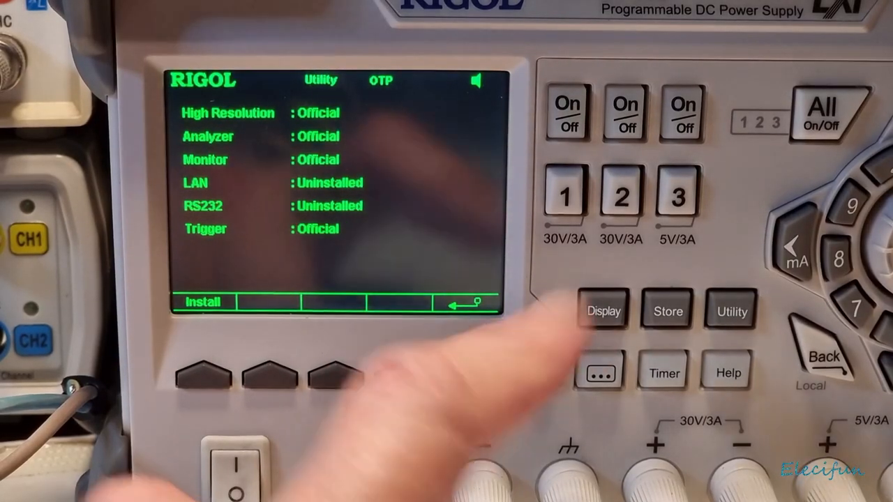
Step: Return from the Option list to Utility page 2/2 showing serial DP8C230200147
left_click(469, 377)
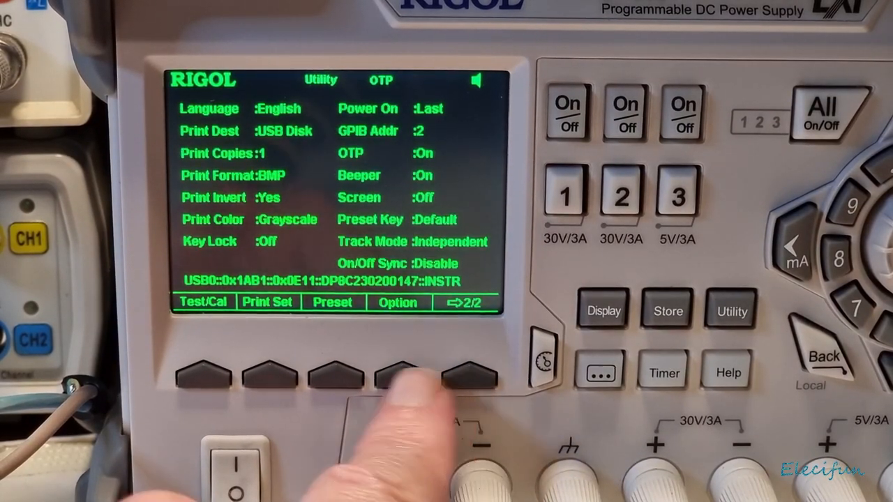
left_click(467, 374)
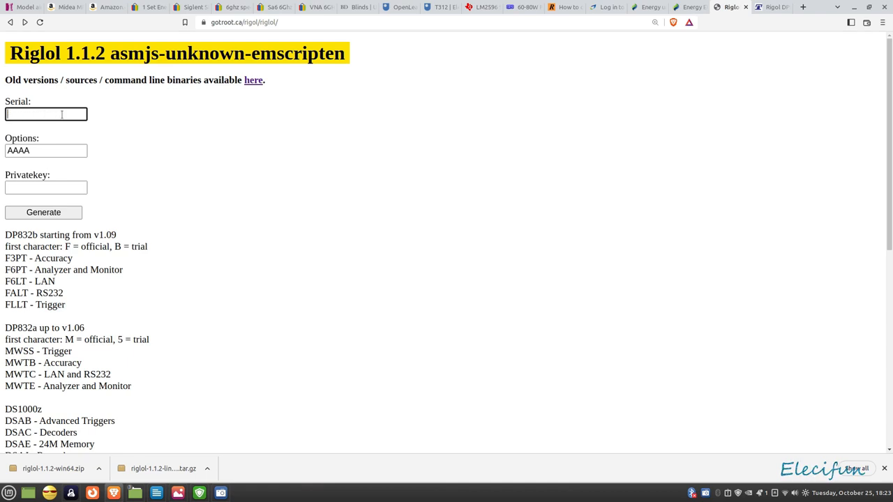
type("DP")
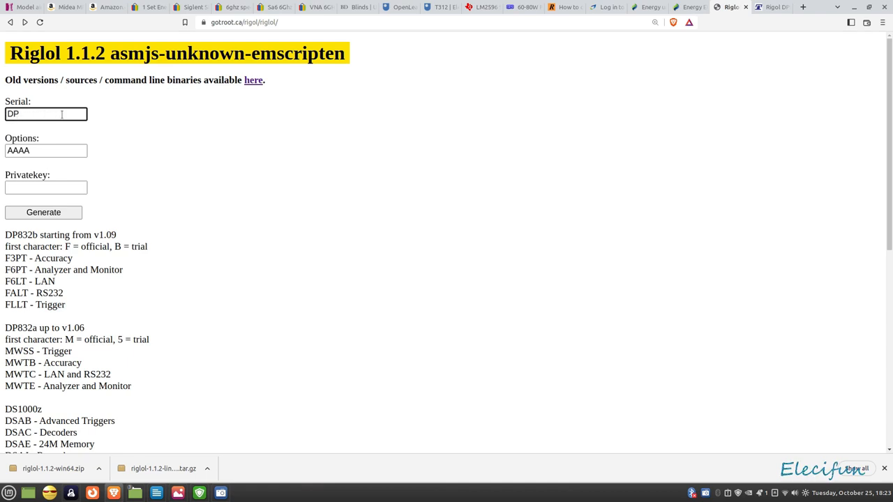
type("8C2")
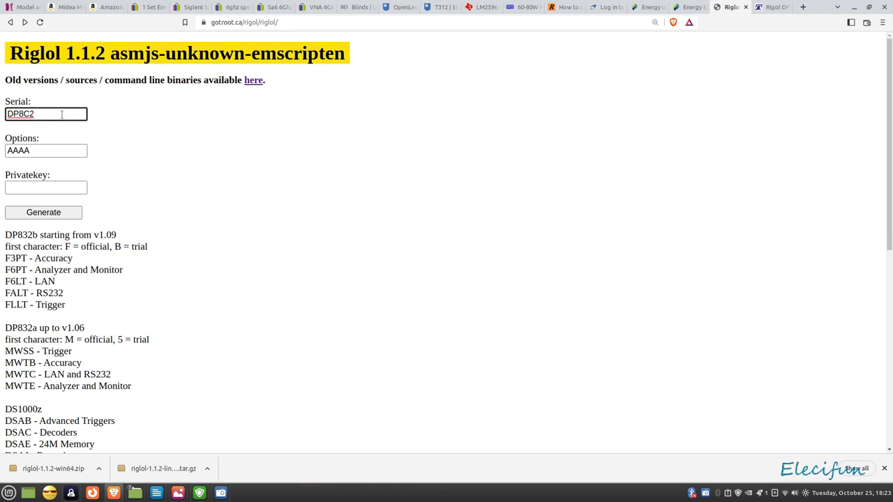
type("3")
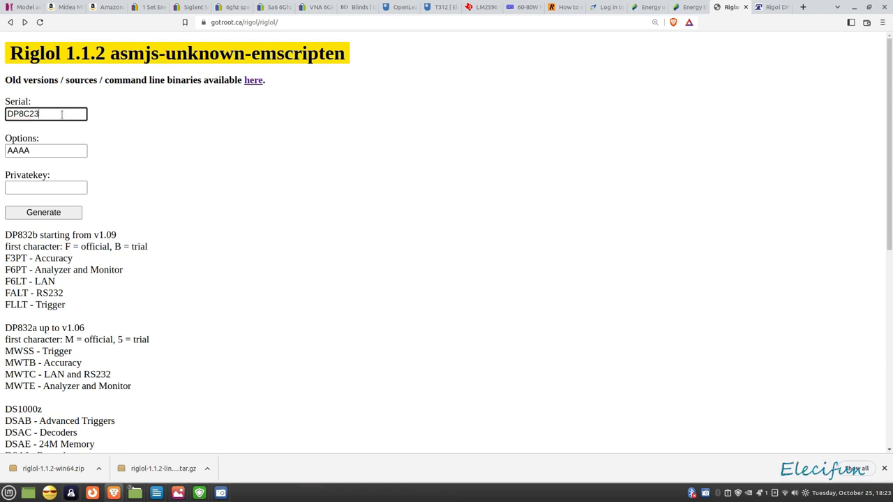
type("02001")
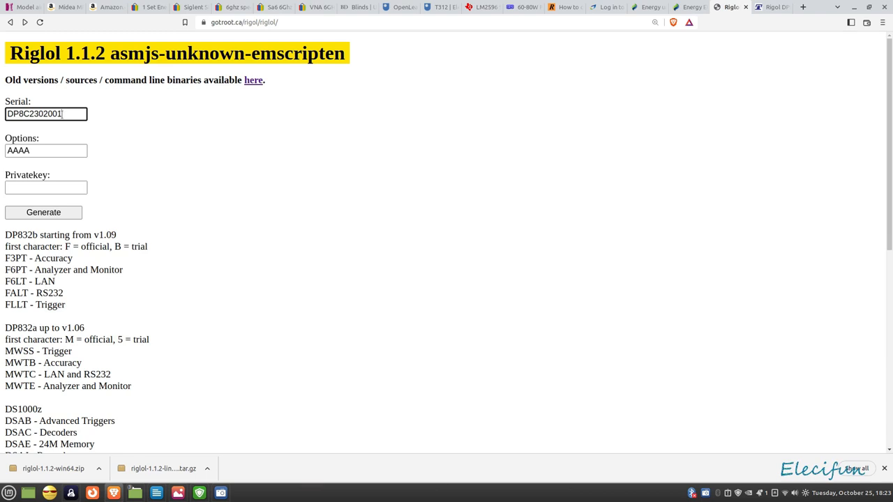
type("47")
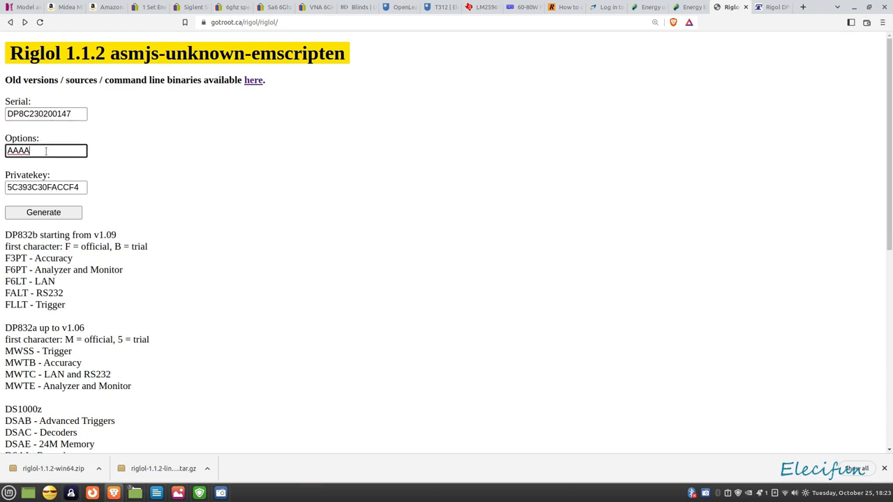
key("Backspace")
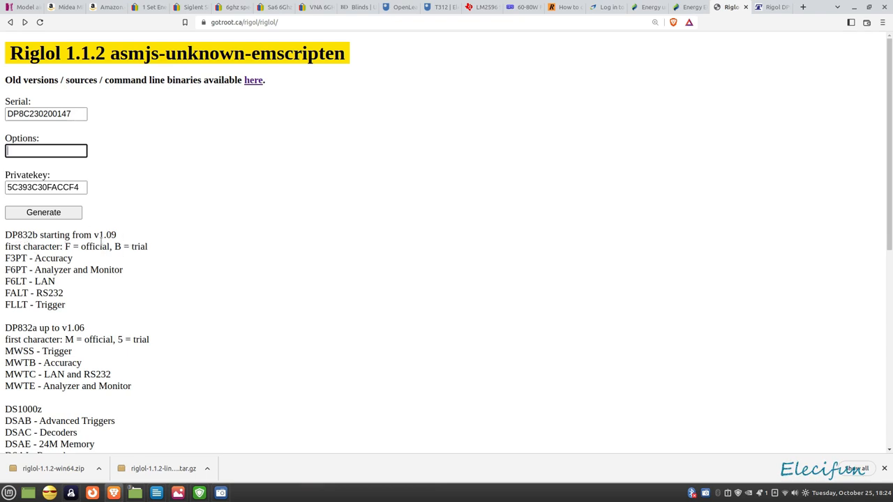
mouse_move(164, 279)
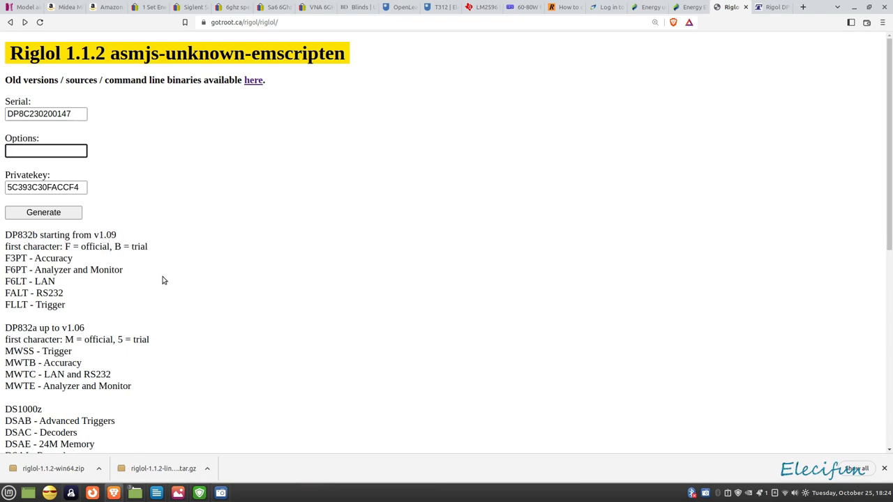
Step: Enter the LAN option code F6LT in the Options field
left_click(46, 151)
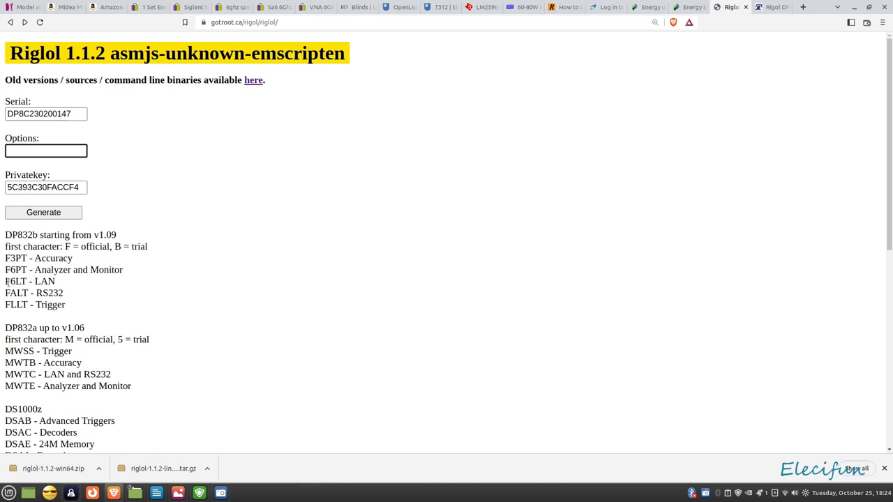
left_click(46, 151)
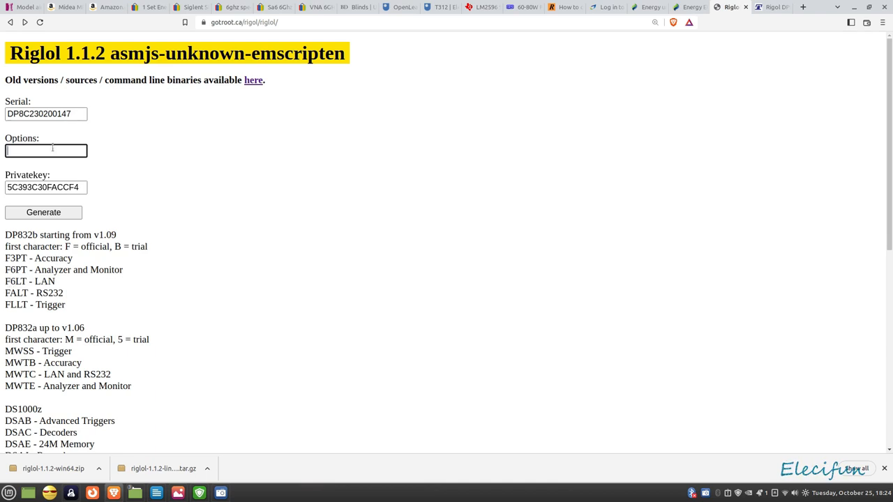
mouse_move(53, 151)
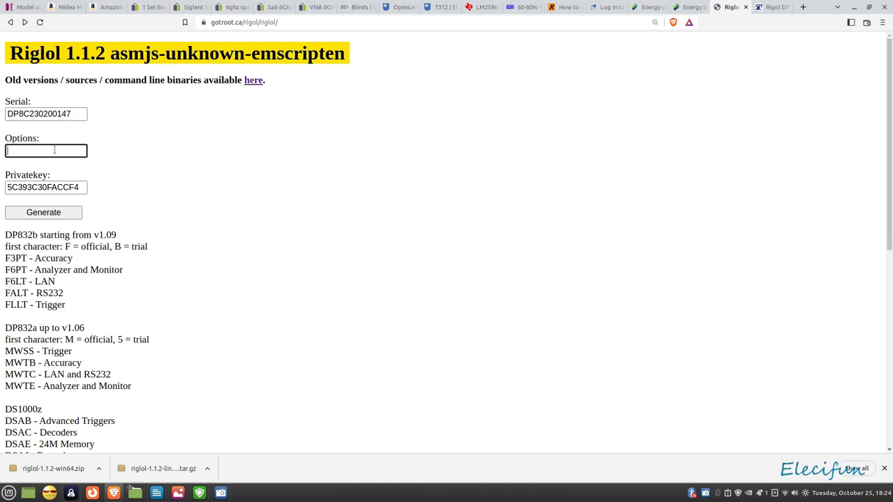
type("F6LT")
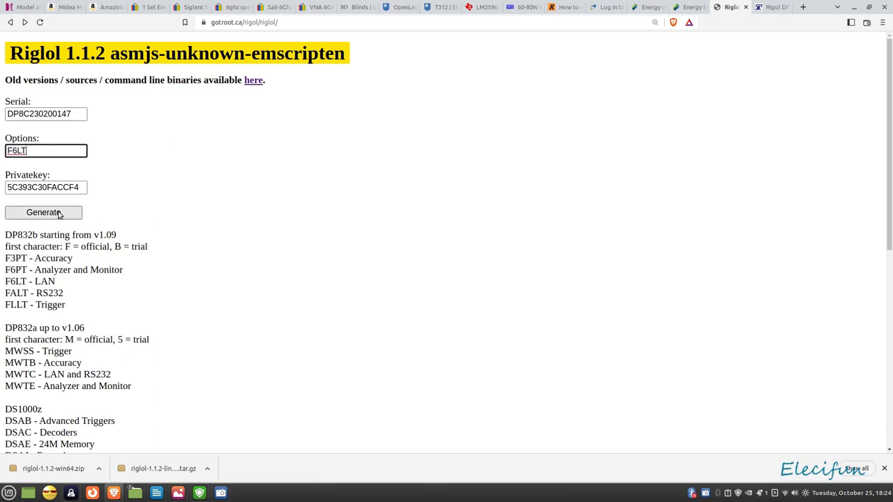
Step: Generate the LAN license key and copy it from the warning dialog
left_click(43, 213)
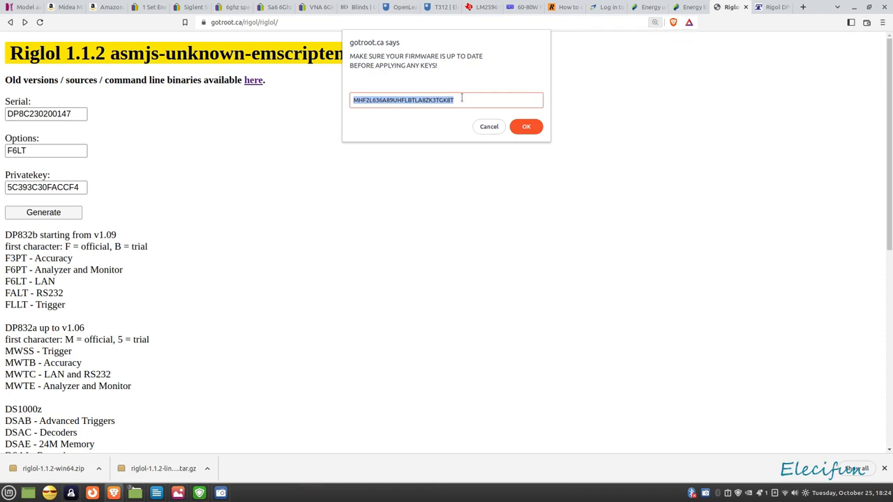
left_click(654, 22)
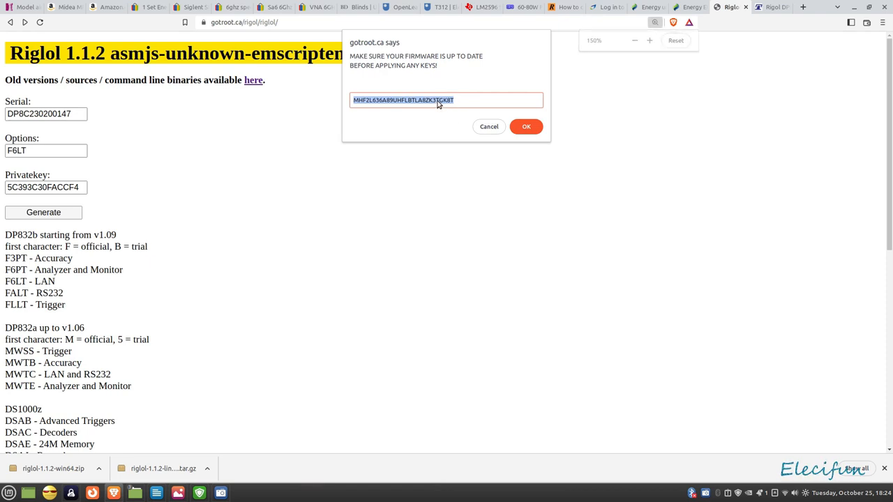
right_click(446, 101)
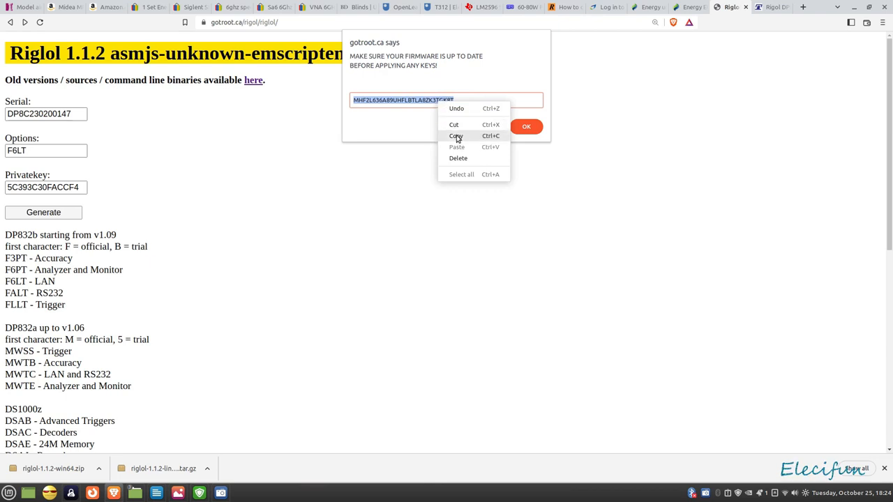
left_click(457, 137)
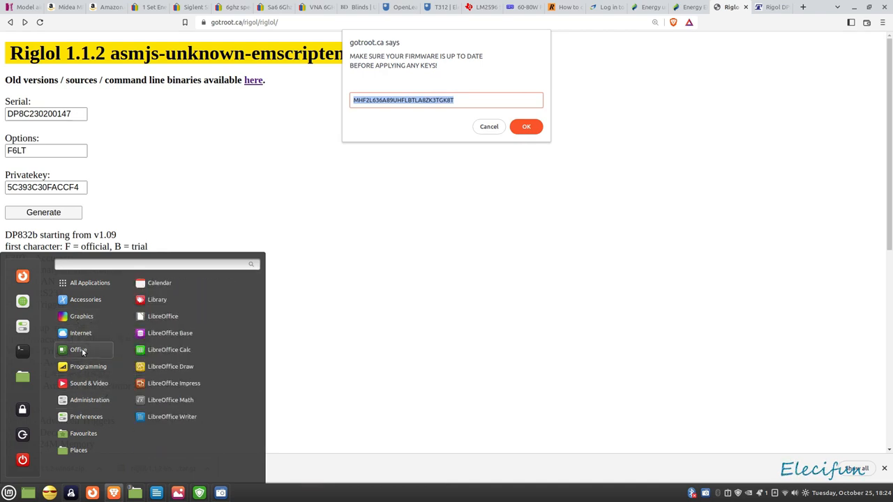
mouse_move(172, 416)
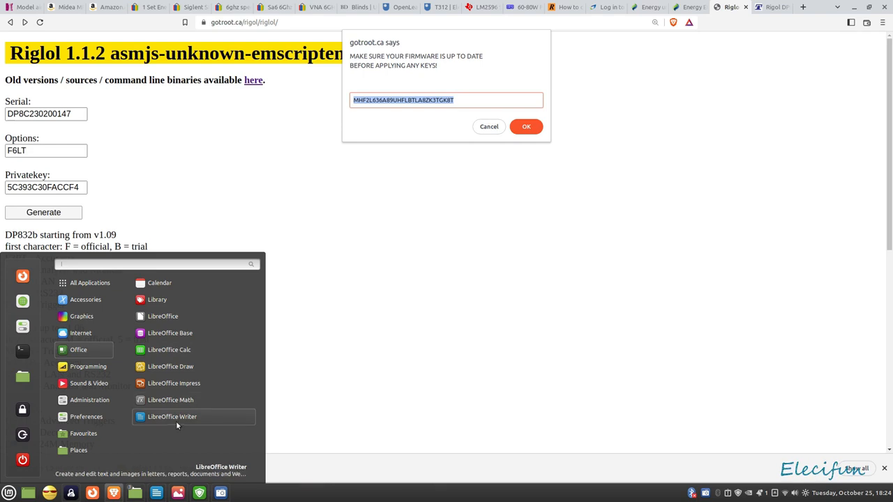
left_click(171, 415)
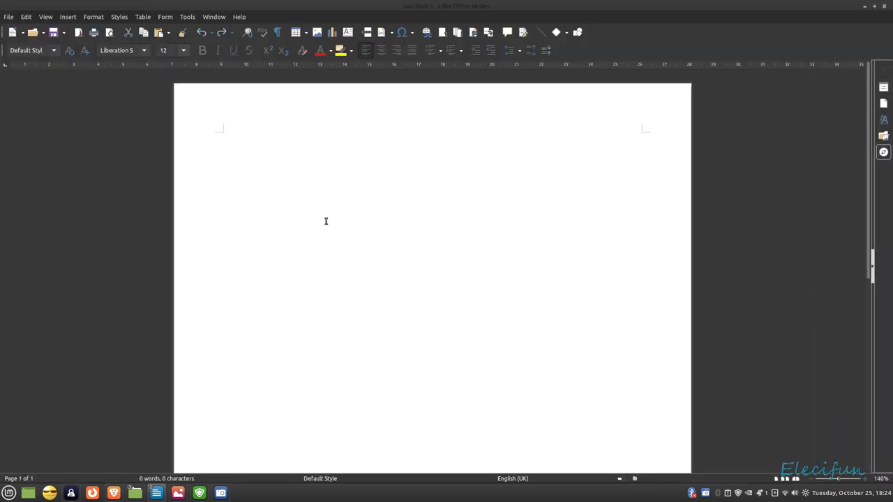
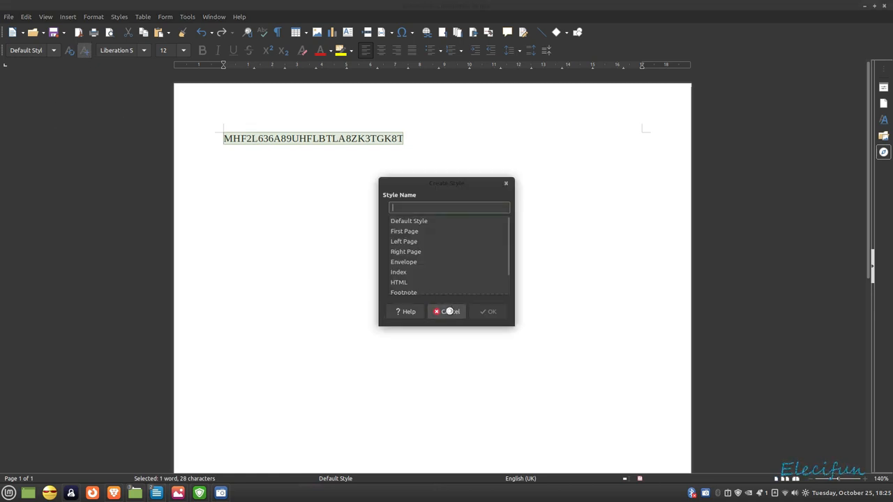
left_click(447, 311)
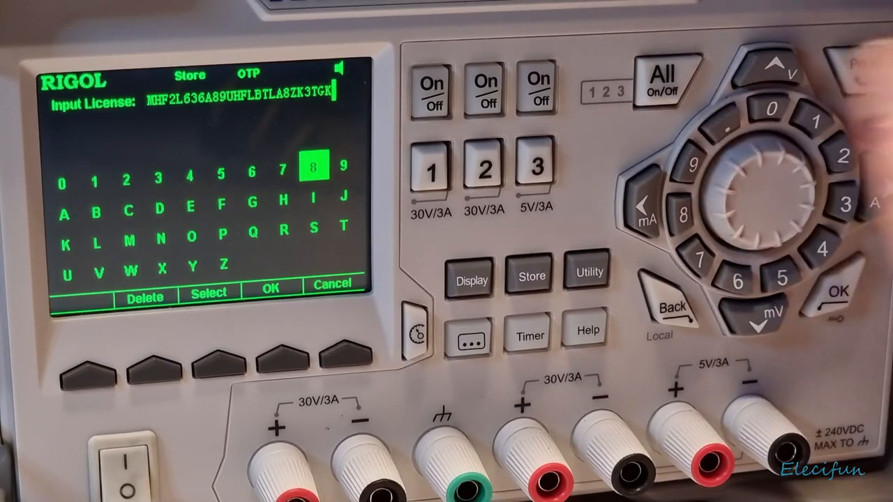
Step: Enter the final characters 8 and T and apply the license with OK
left_click(837, 296)
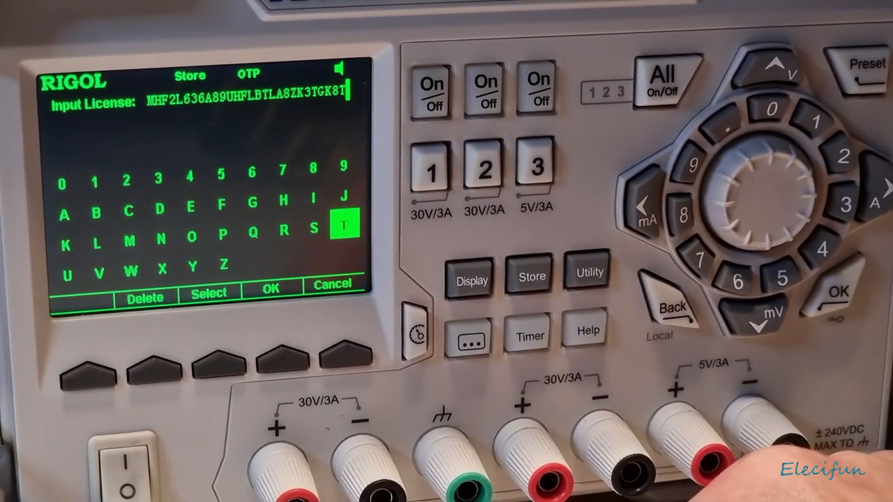
left_click(272, 287)
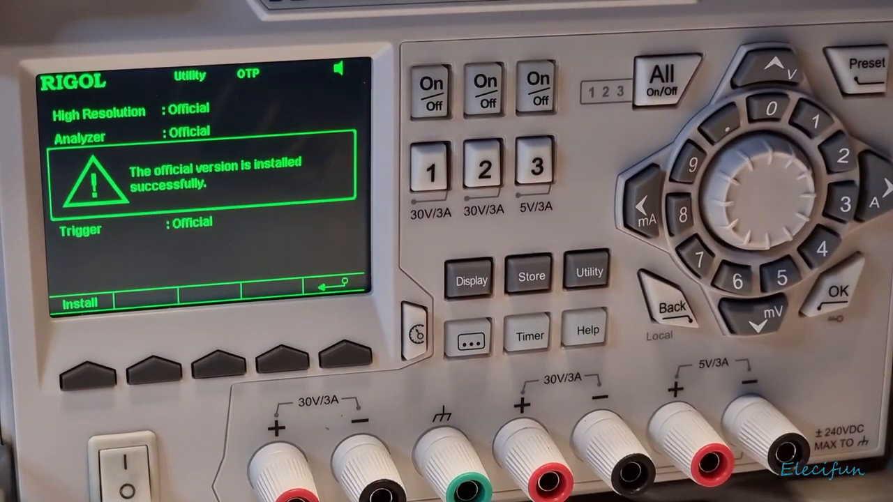